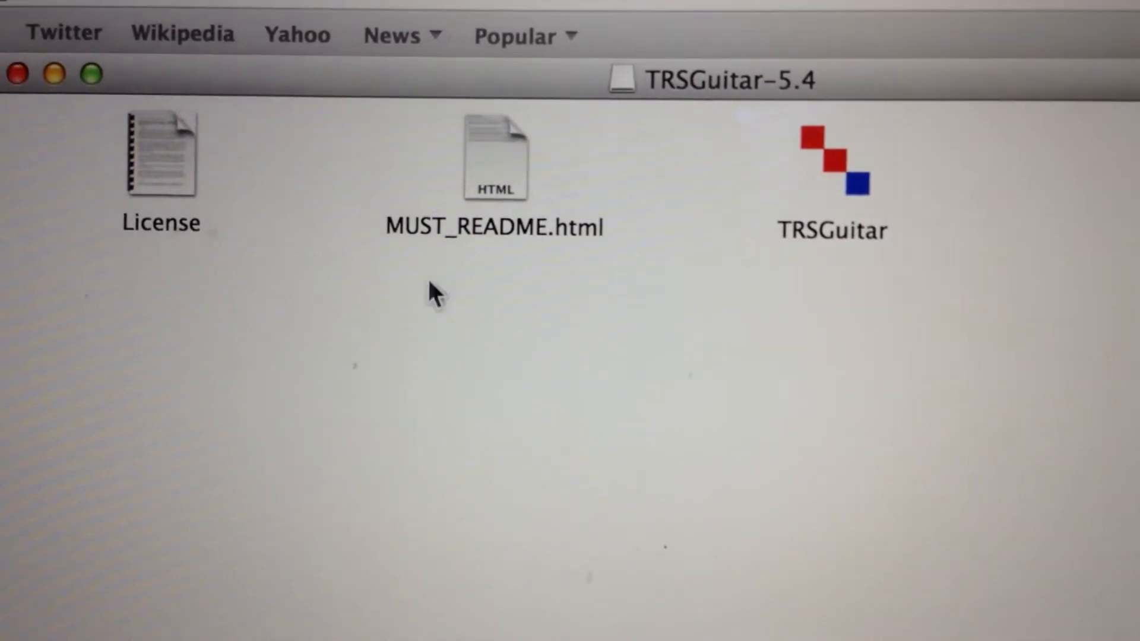
Step: Select License in the TRSGuitar-5.4 disk, then view the MUST_README.html installer notes
click(160, 160)
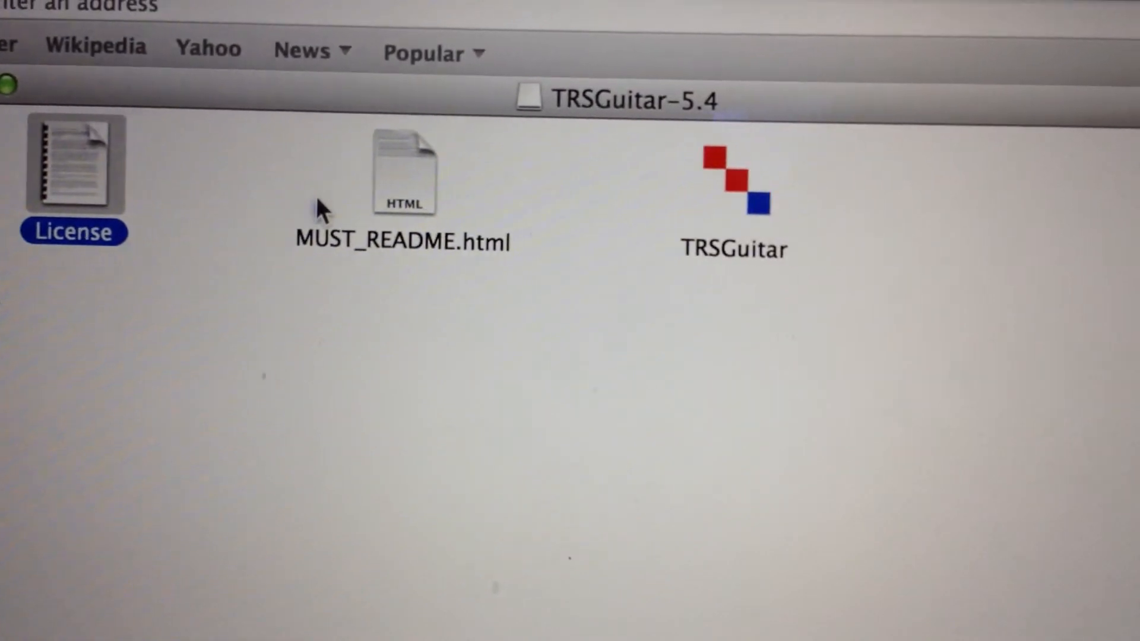
click(404, 172)
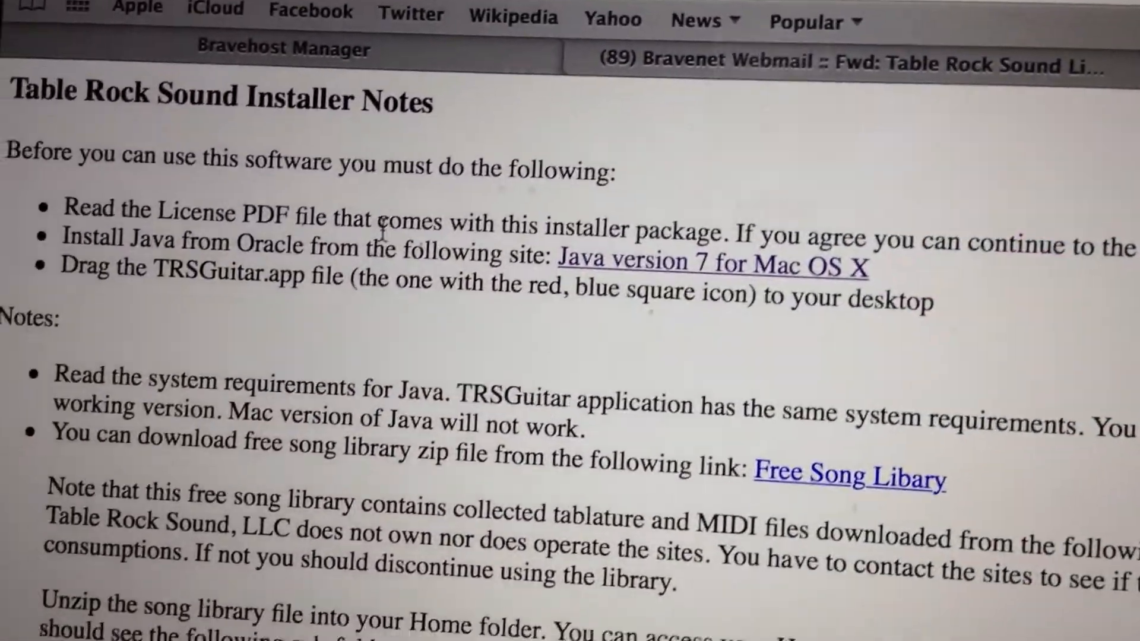
scroll(down, 3)
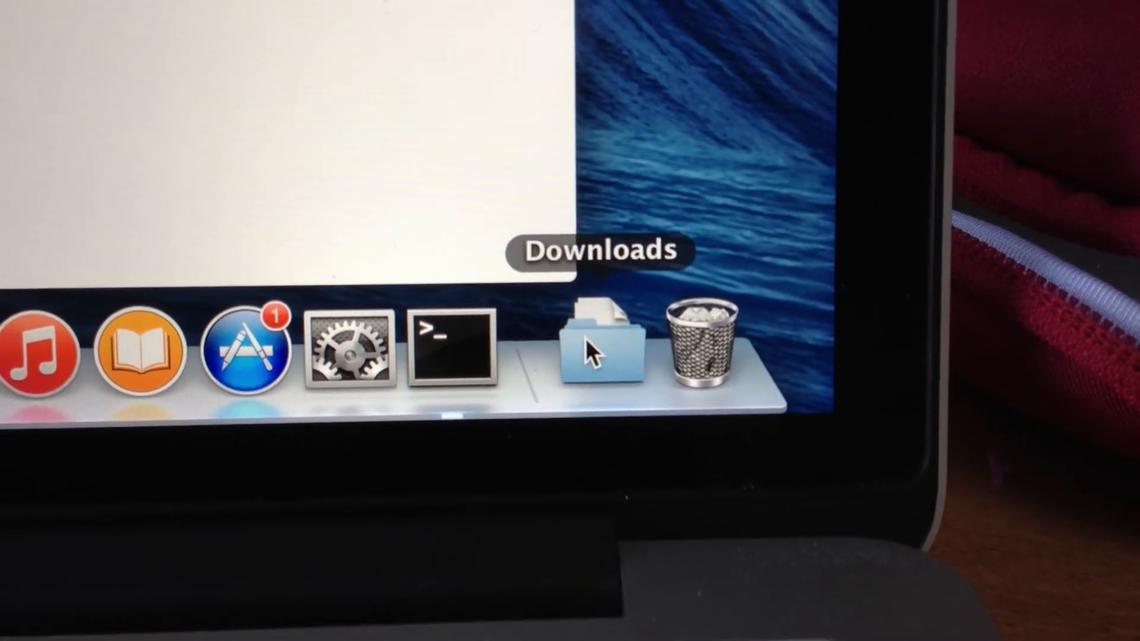
Step: Check the Downloads stack and close the TRSGuitar-5.4 disk window
click(594, 348)
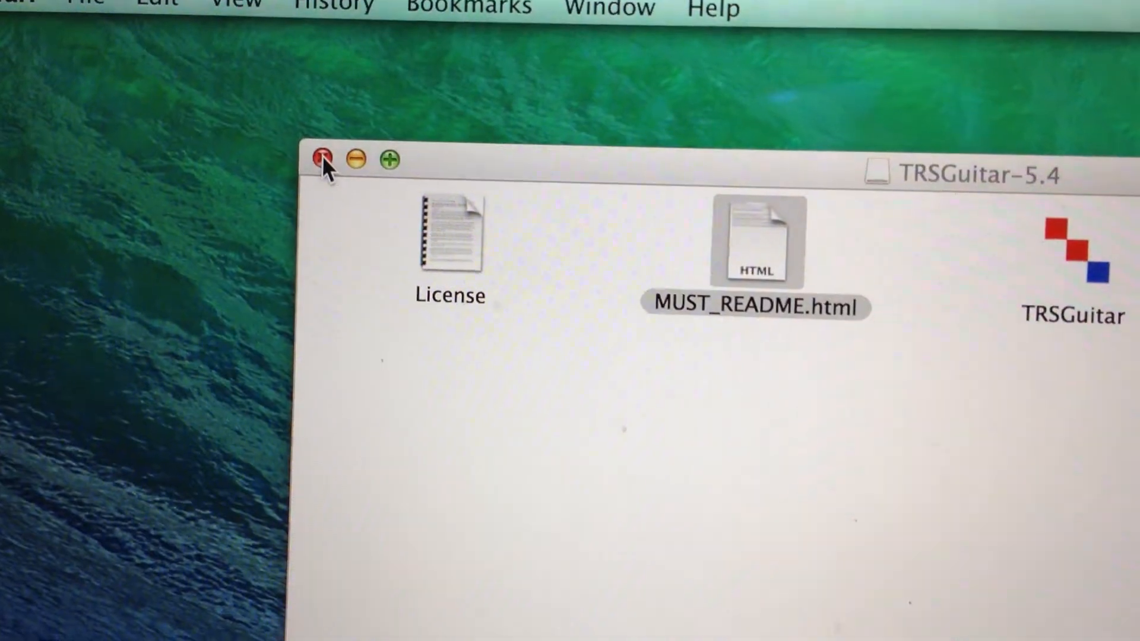
click(320, 157)
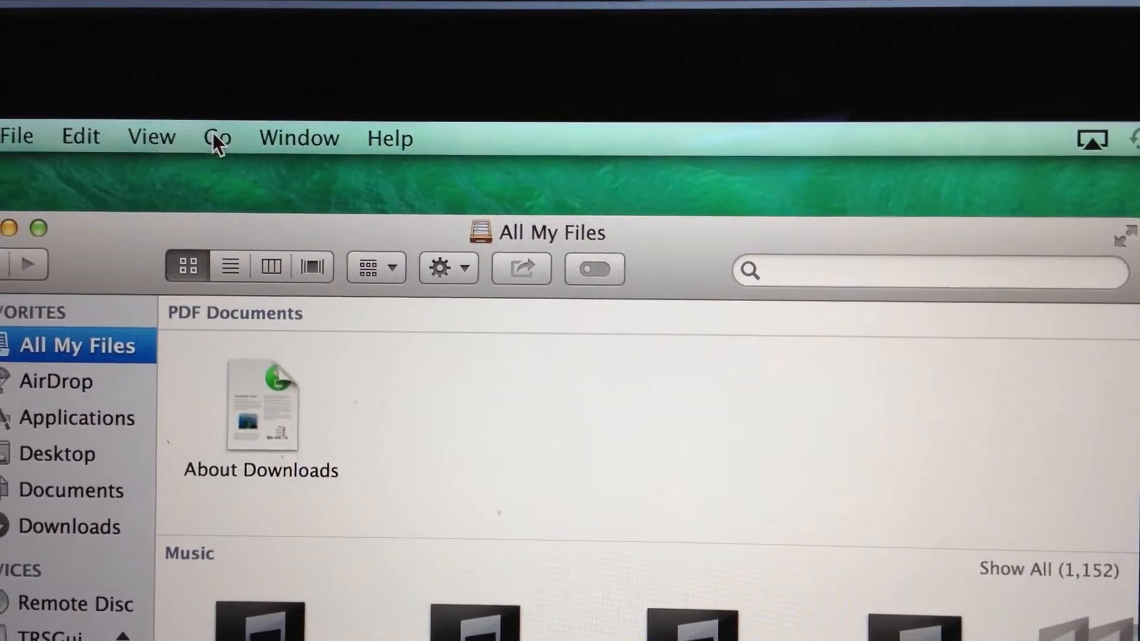
Step: Go to the Home folder and review Downloads twice, with TRSGuitar on the desktop
click(216, 138)
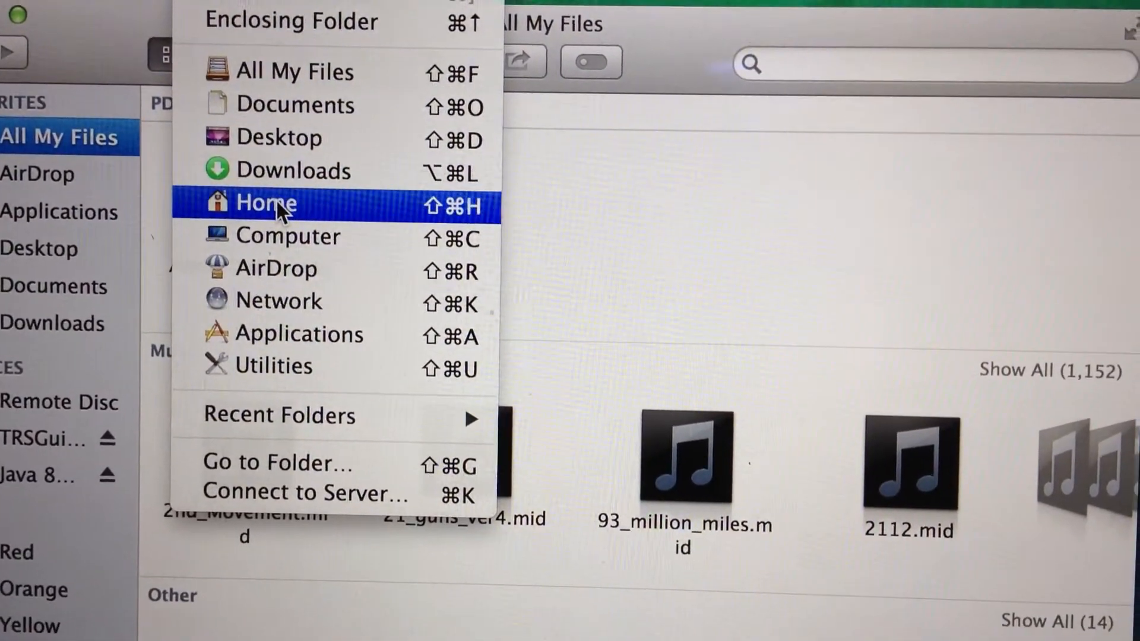
click(267, 203)
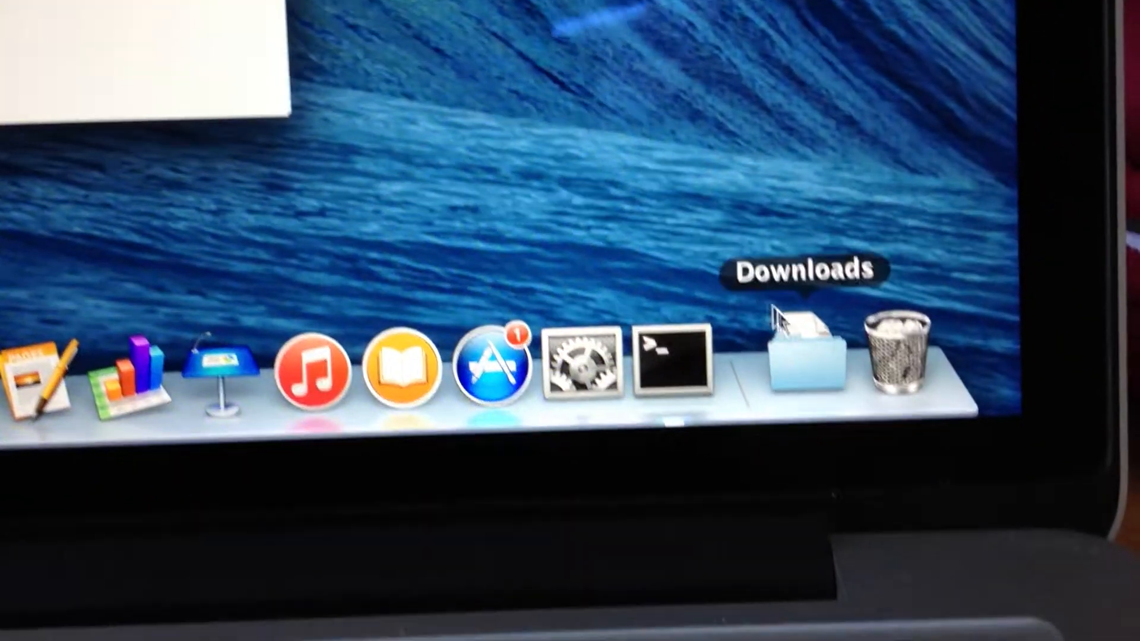
click(808, 357)
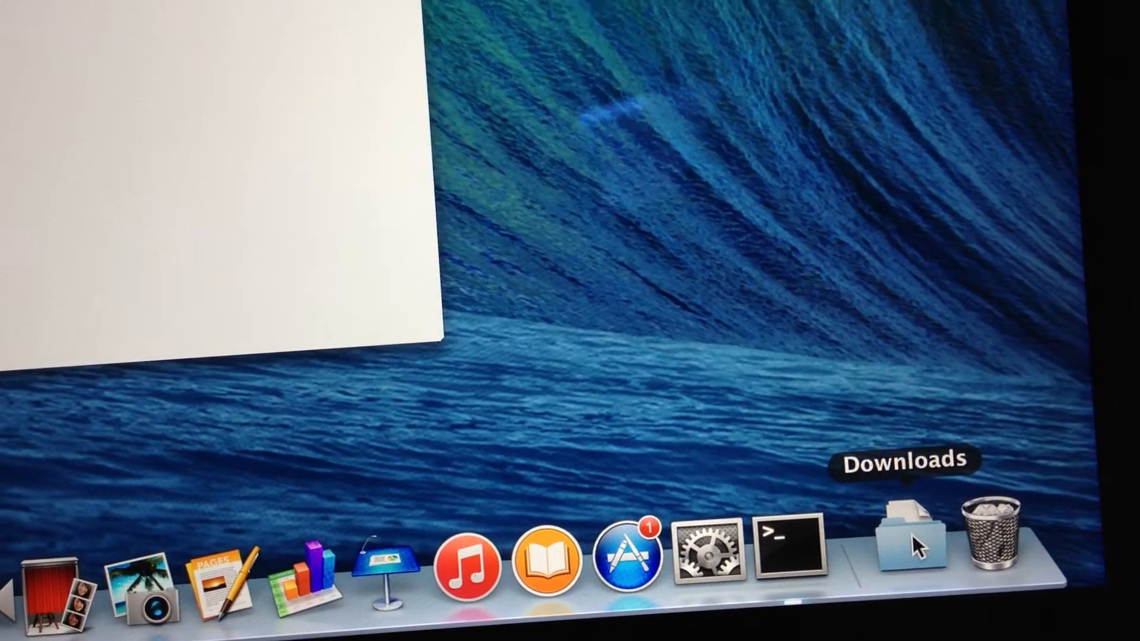
click(911, 541)
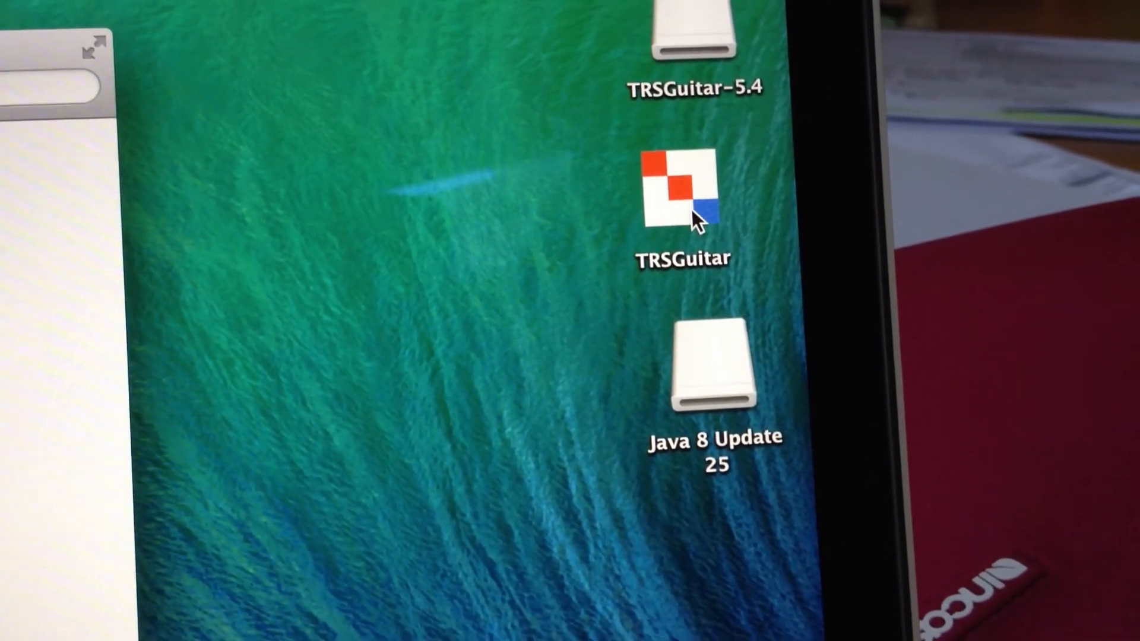
Step: Launch TRSGuitar past the security prompt and dismiss the invalid-serial error
double_click(678, 196)
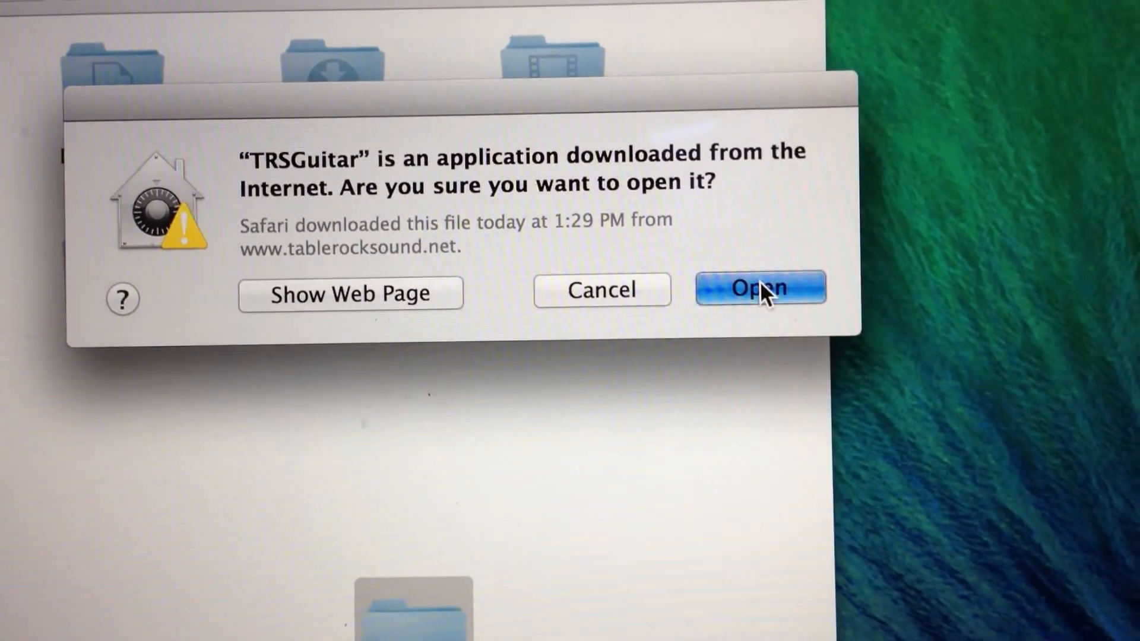
click(757, 287)
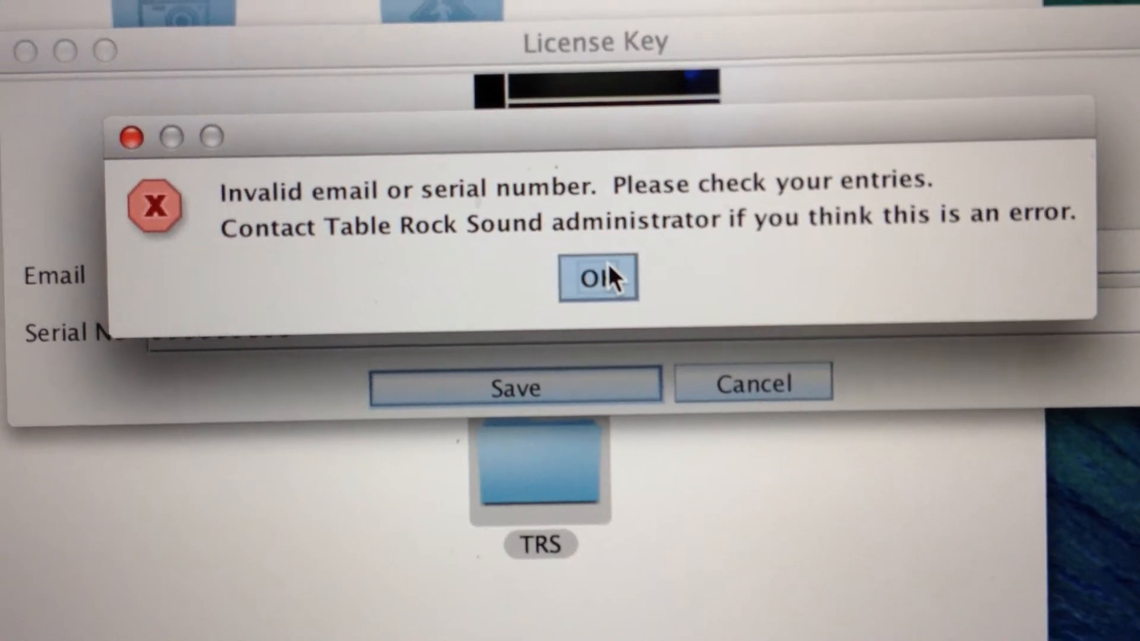
click(597, 278)
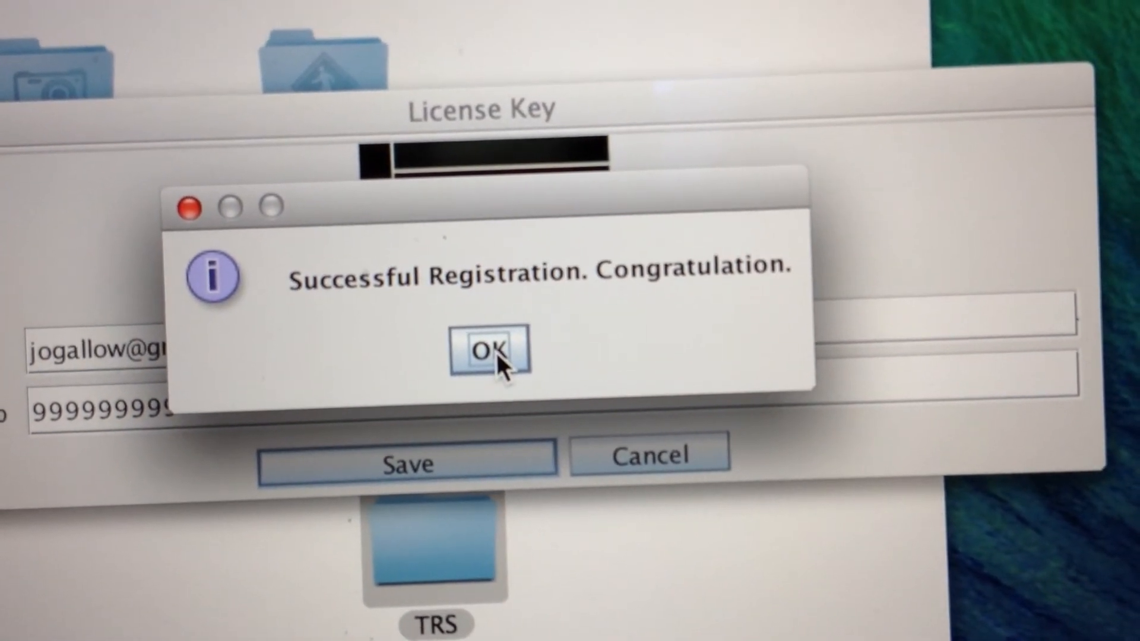
Step: Acknowledge registration and open Top 100 > Aerosmith > dream_on_ver3.mid from Open Music File
click(491, 351)
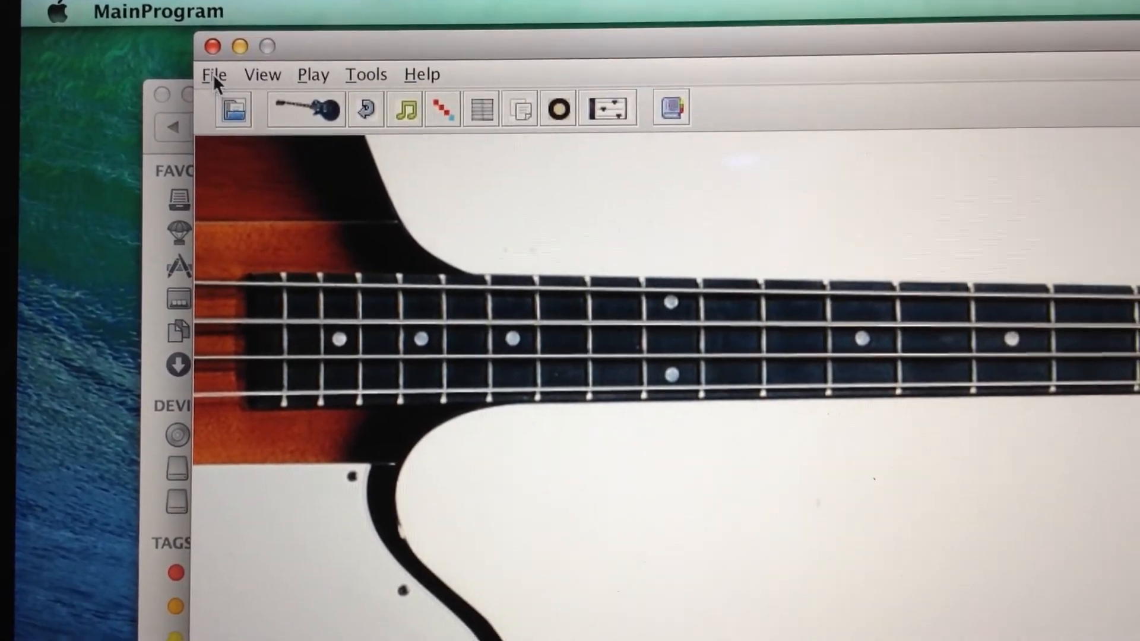
click(215, 75)
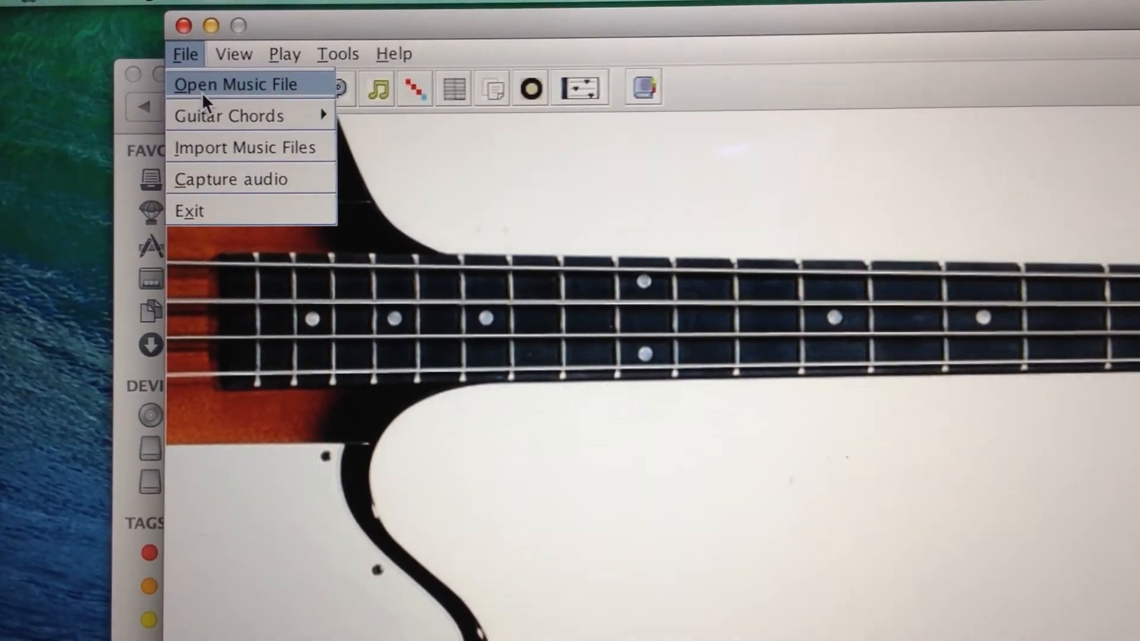
click(237, 84)
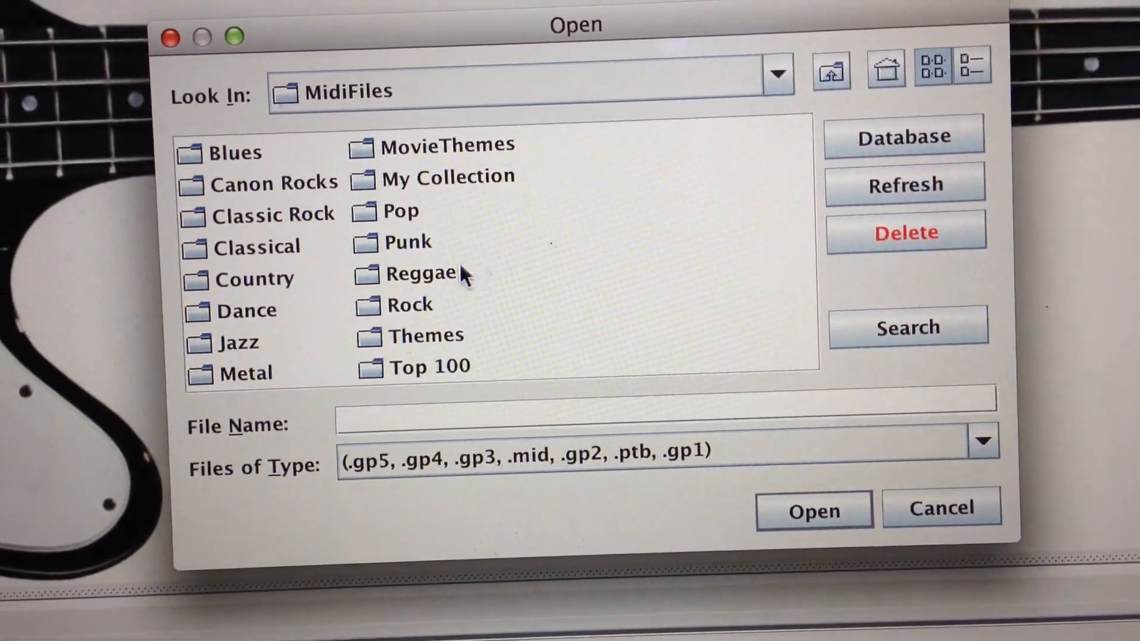
click(425, 367)
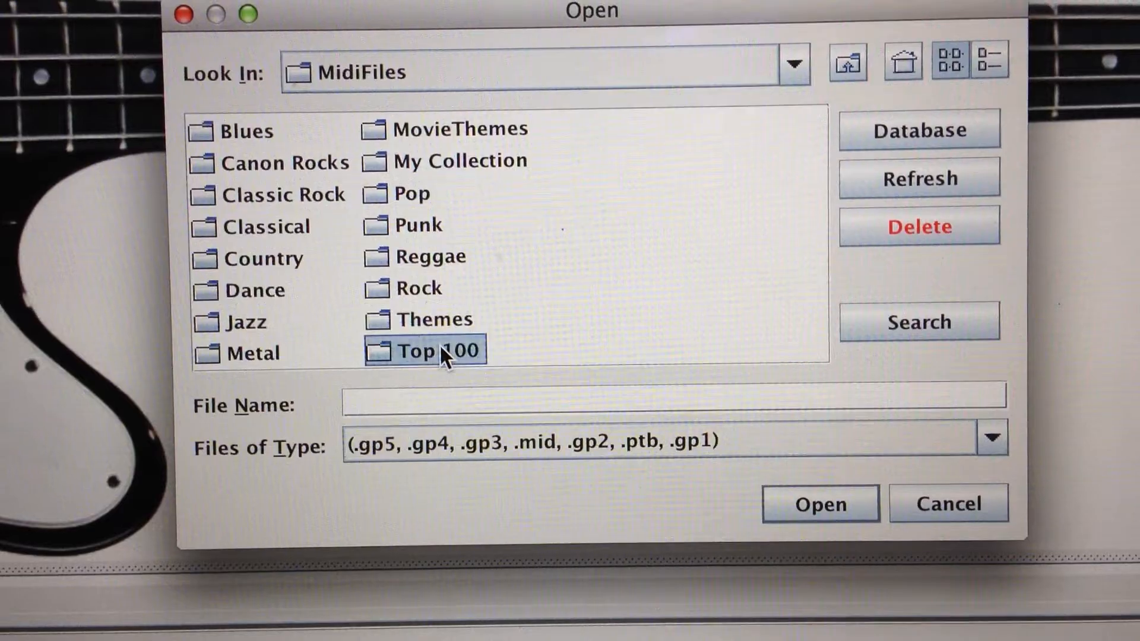
double_click(423, 351)
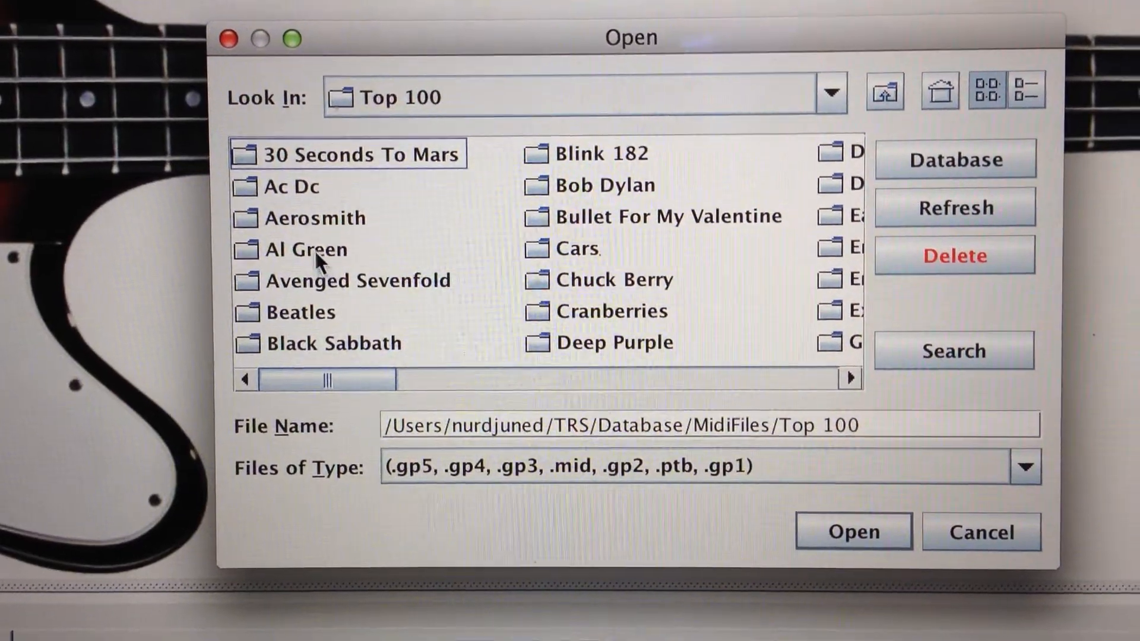
double_click(315, 218)
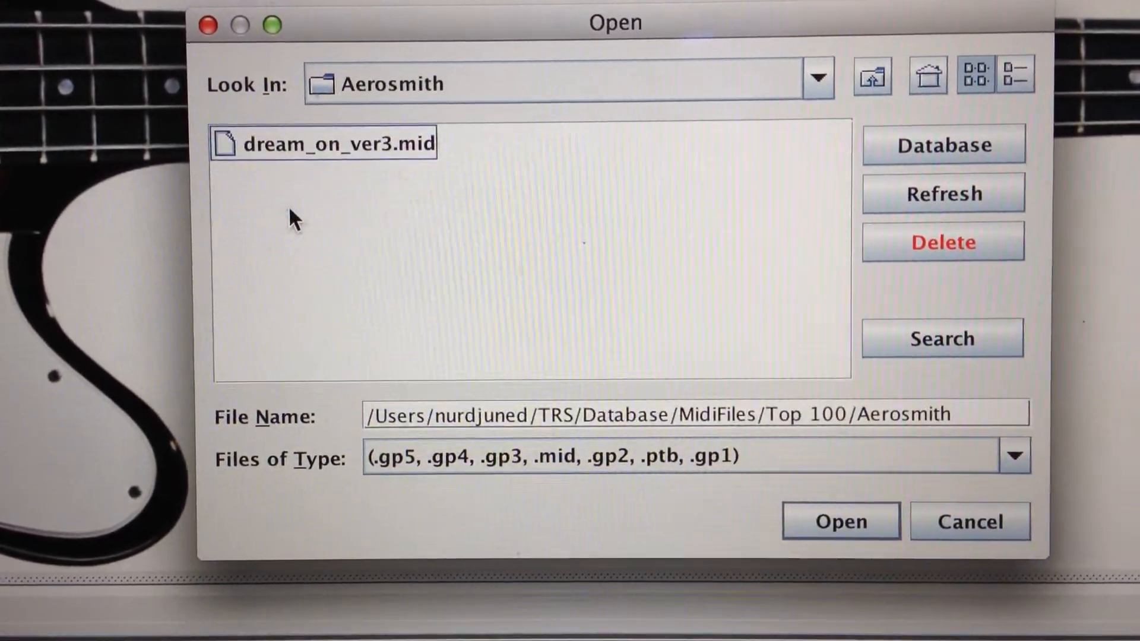
click(842, 521)
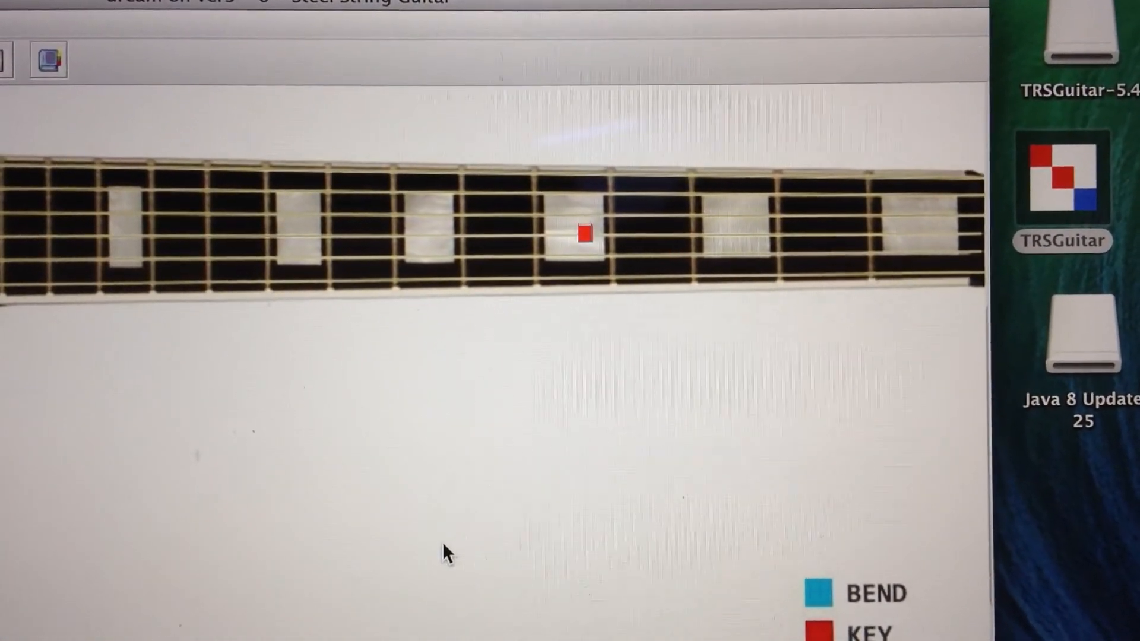